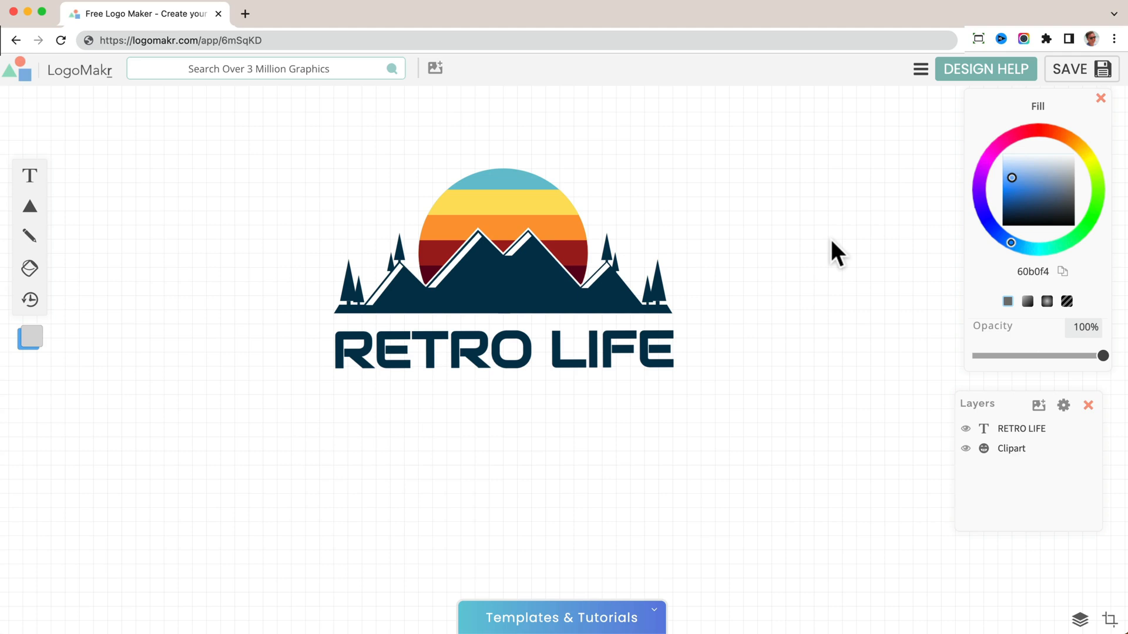
mouse_move(275, 260)
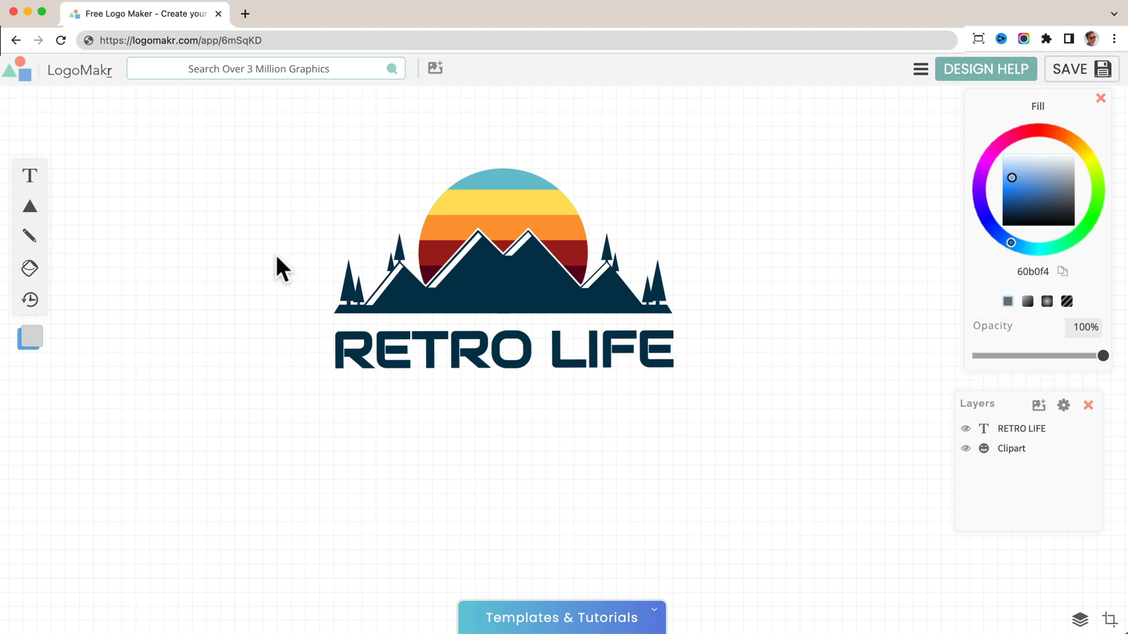
Resume the previously saved RETRO LIFE design from the start dialog
left_click(538, 364)
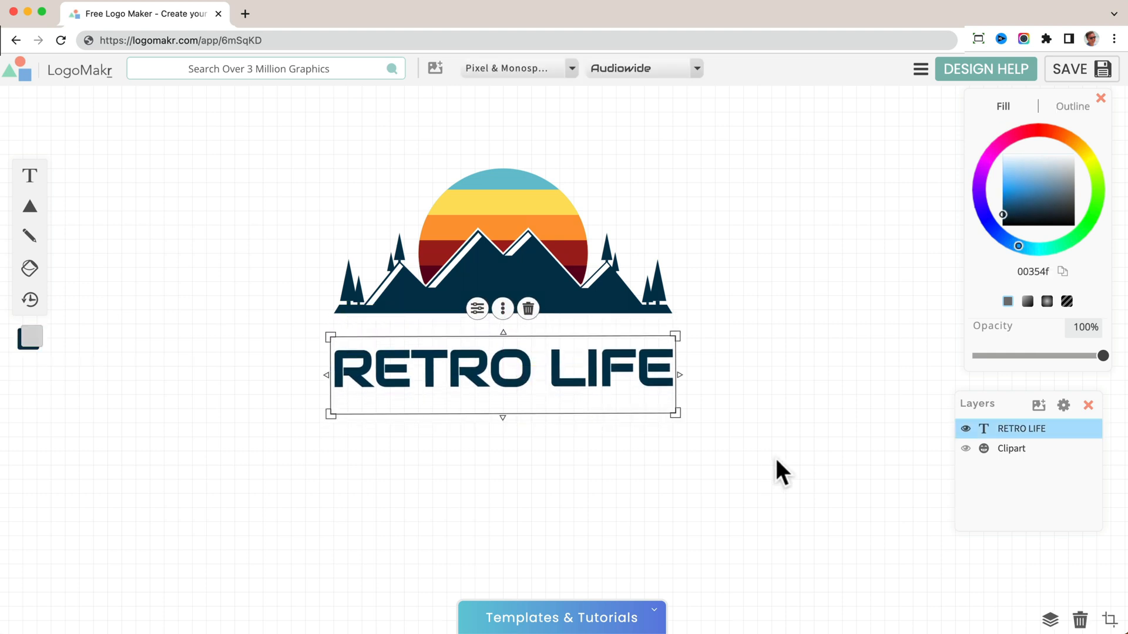
mouse_move(970, 630)
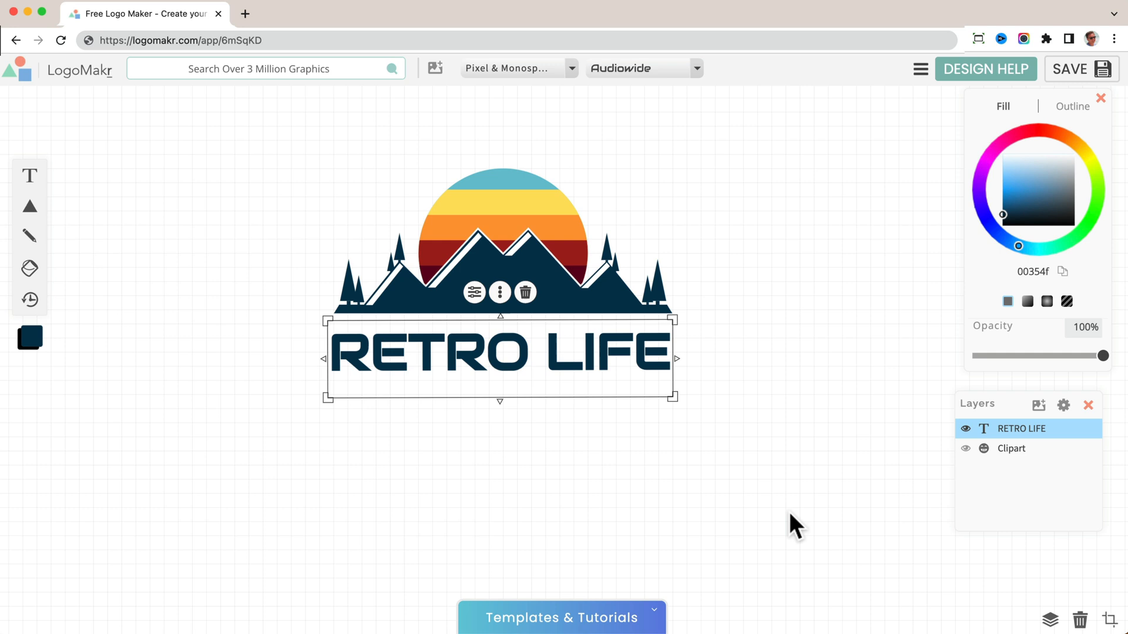
mouse_move(949, 625)
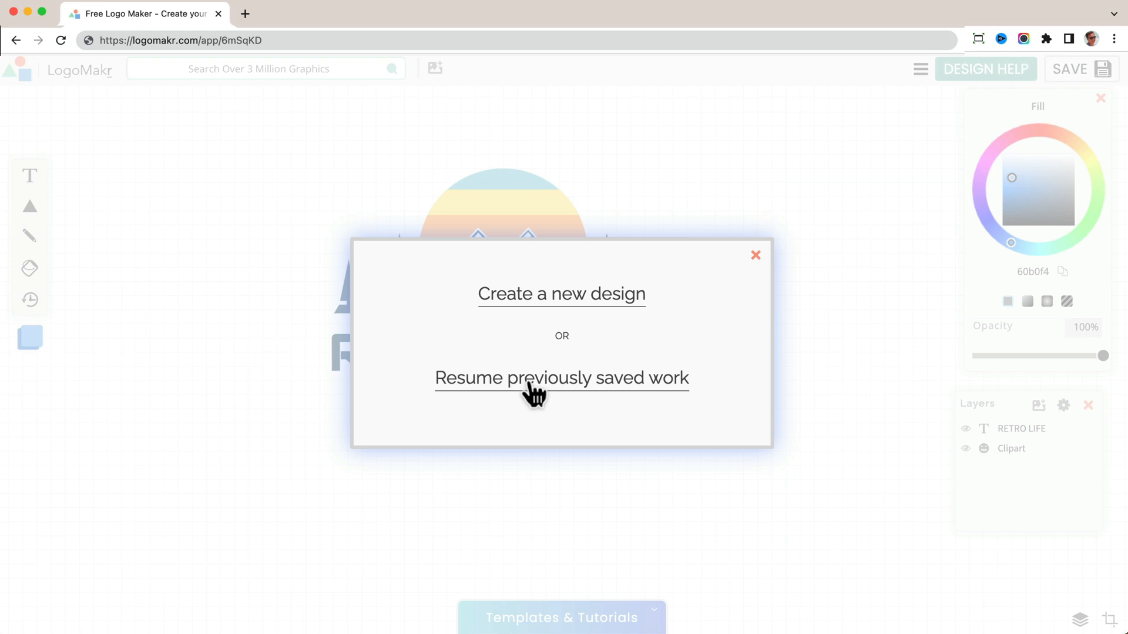
left_click(561, 379)
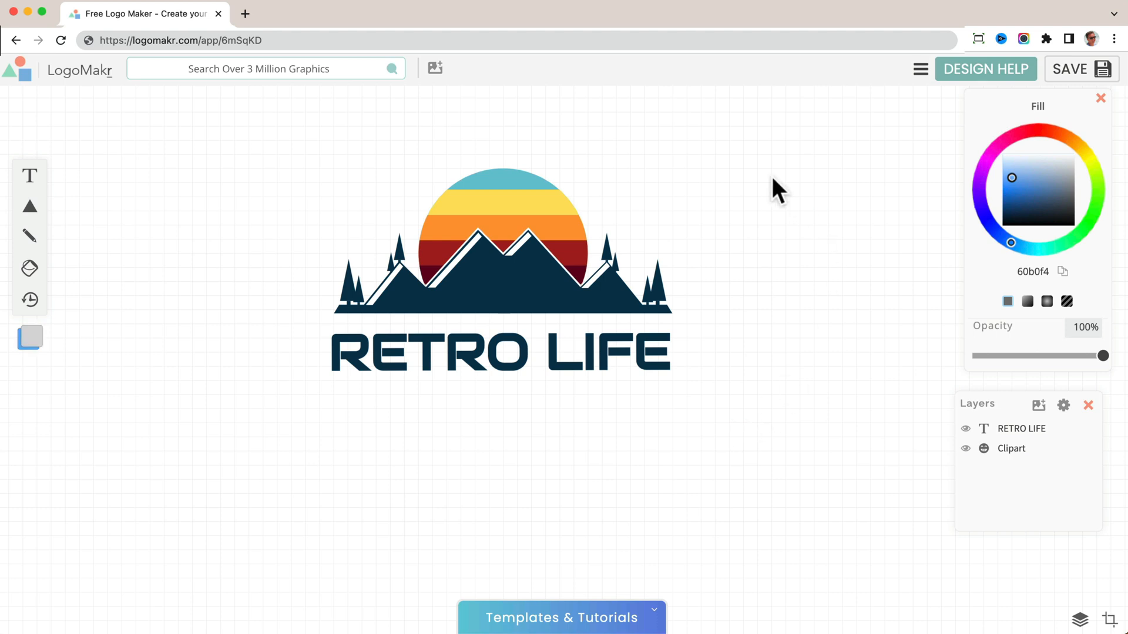
mouse_move(360, 430)
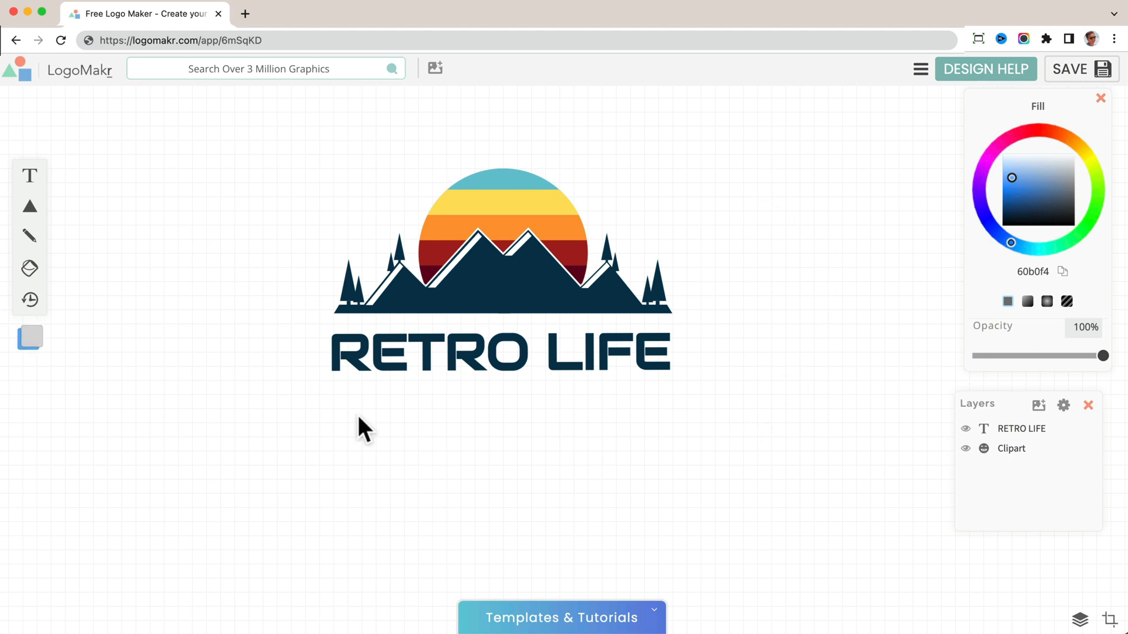
Show the Auto Saved Work gallery listing saved designs, RETRO LIFE marked current
left_click(501, 269)
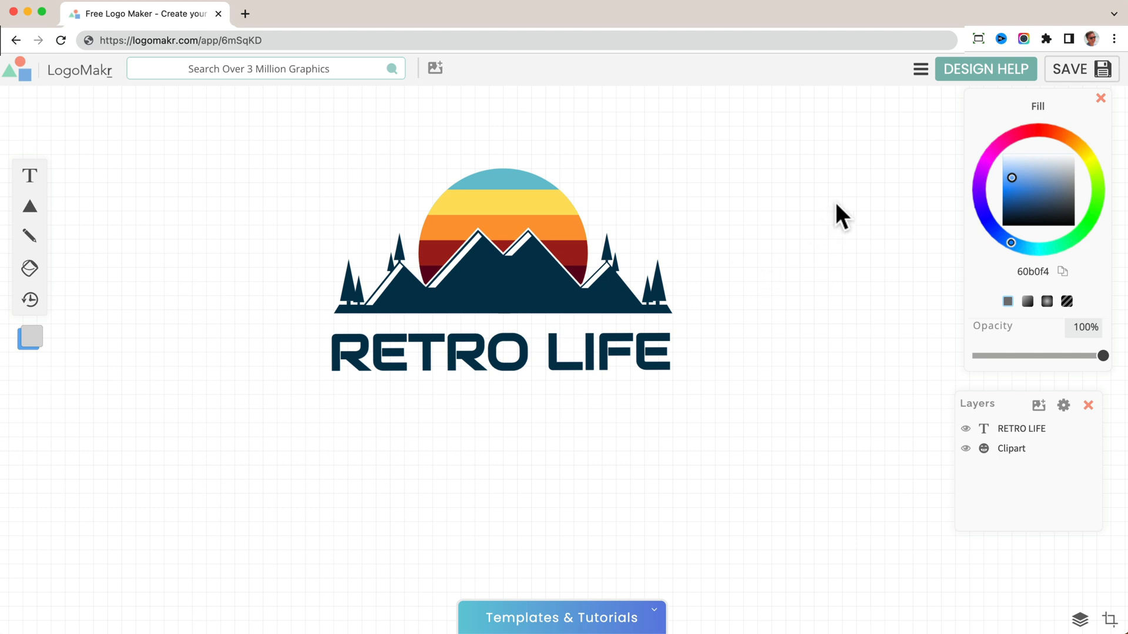
mouse_move(919, 68)
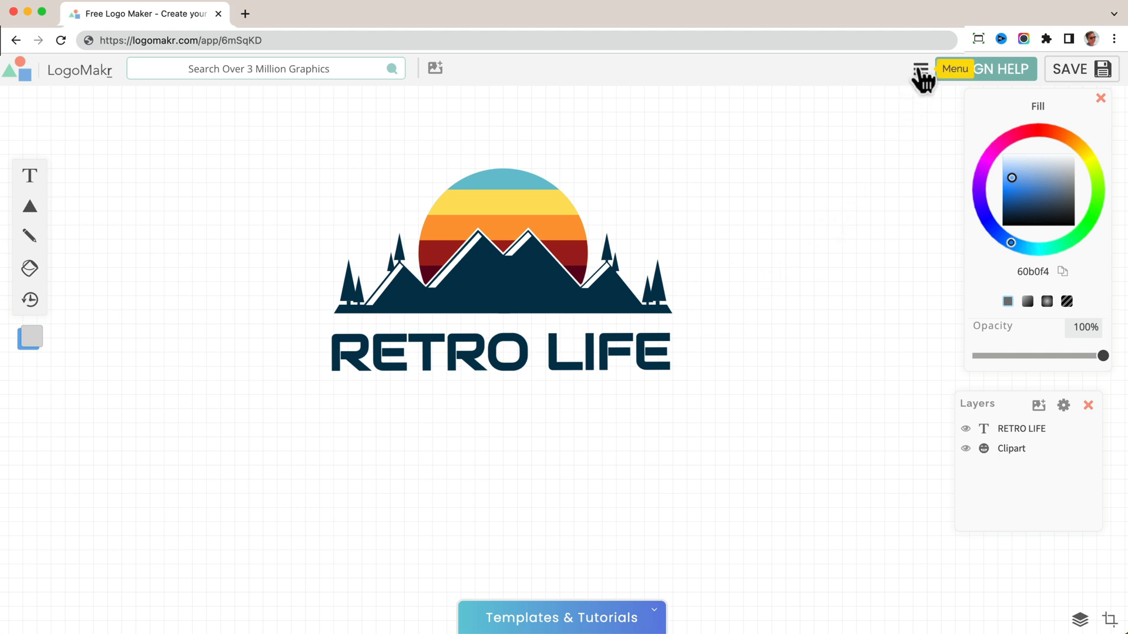
left_click(918, 68)
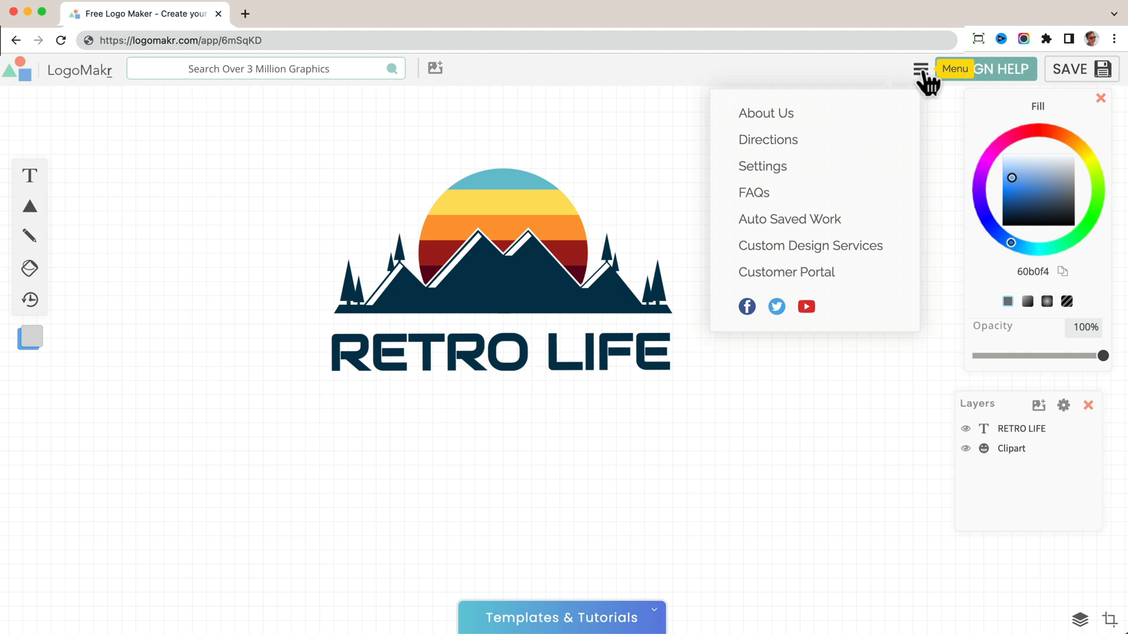
left_click(789, 218)
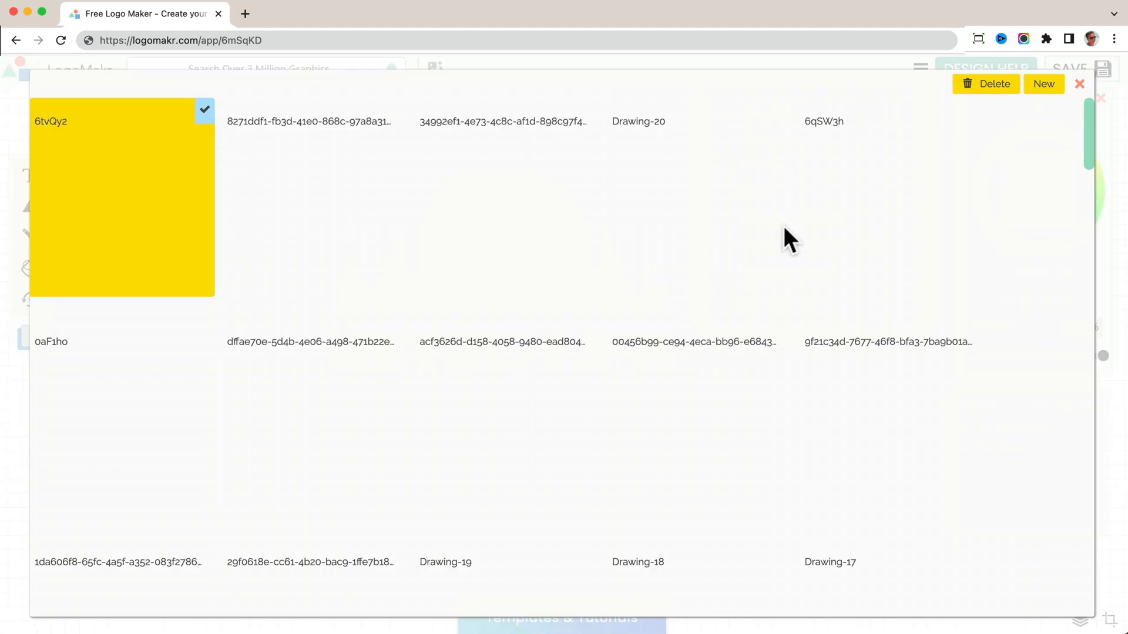
scroll("down", 3)
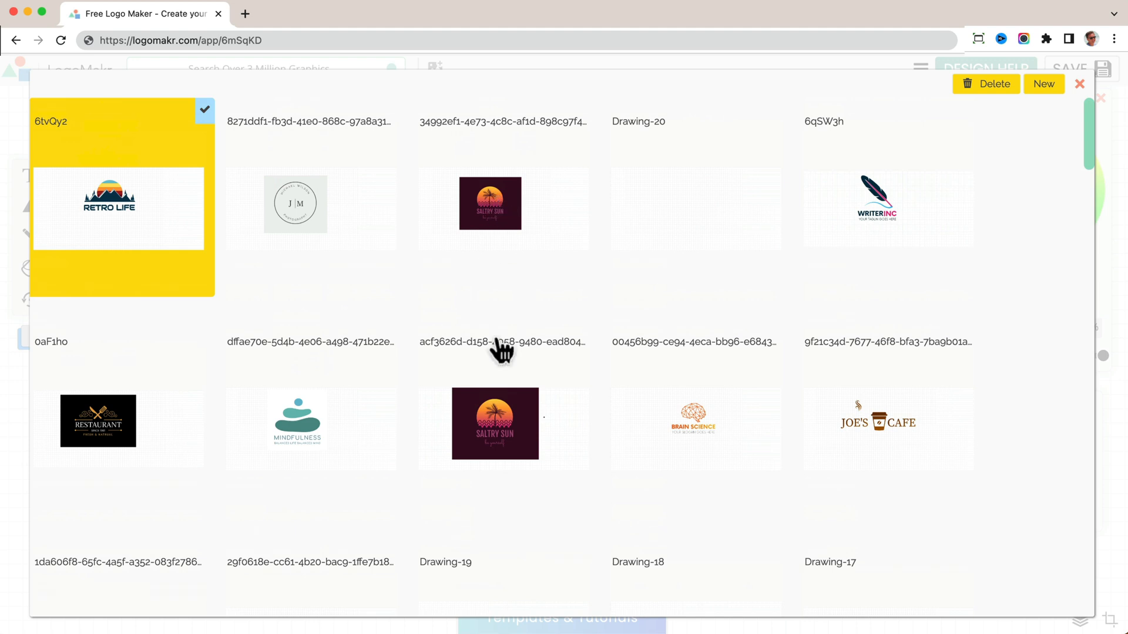
mouse_move(287, 377)
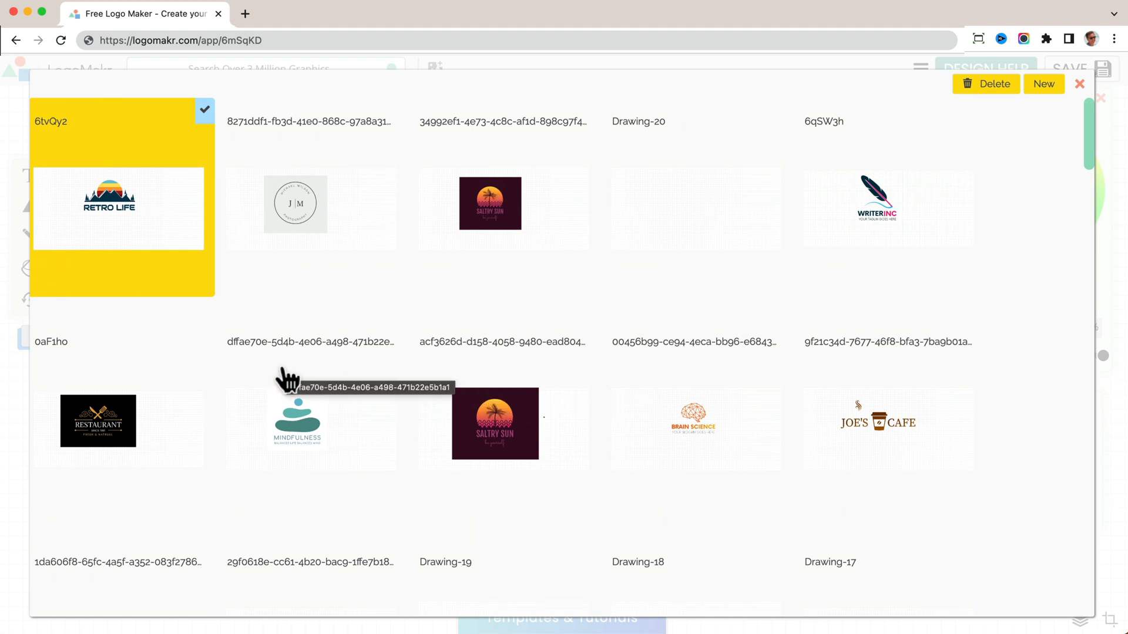
mouse_move(428, 356)
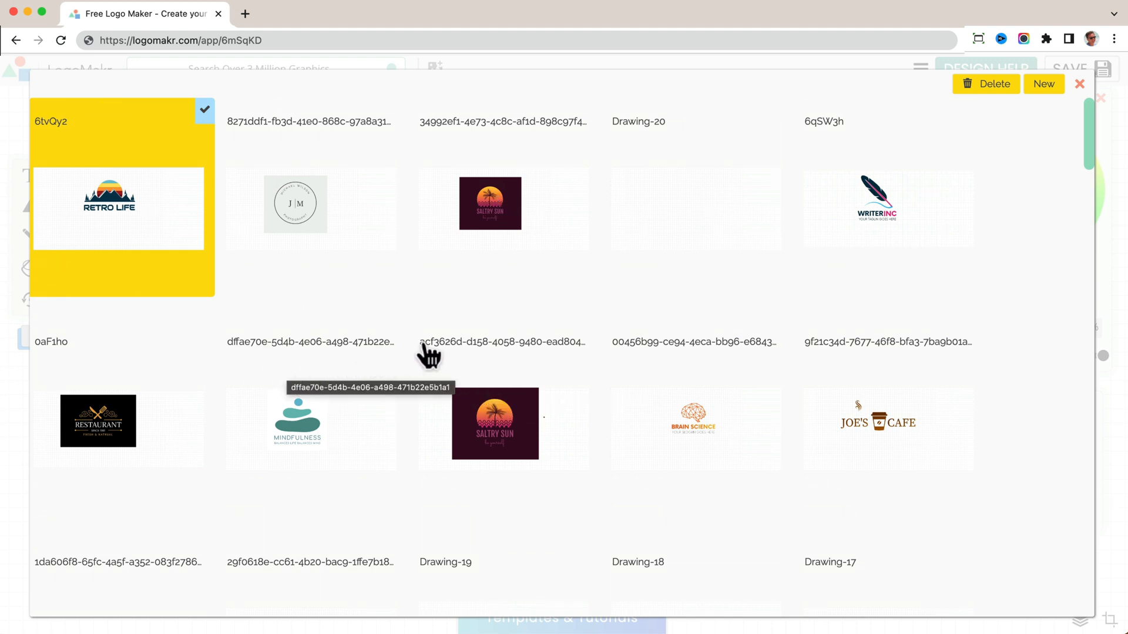
mouse_move(524, 356)
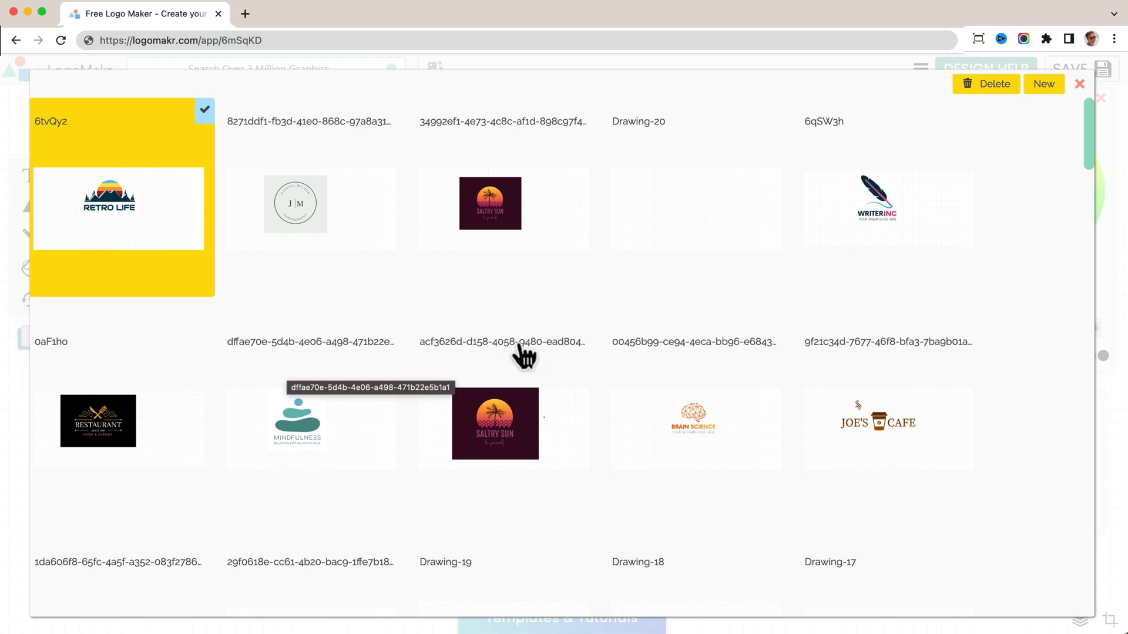
mouse_move(47, 356)
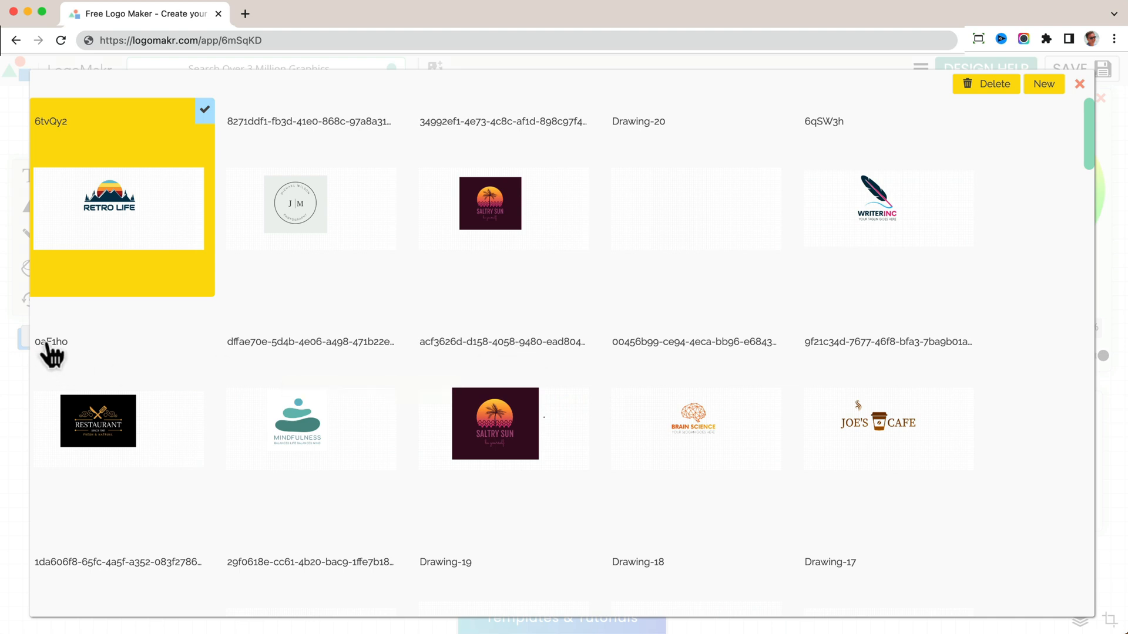
mouse_move(94, 427)
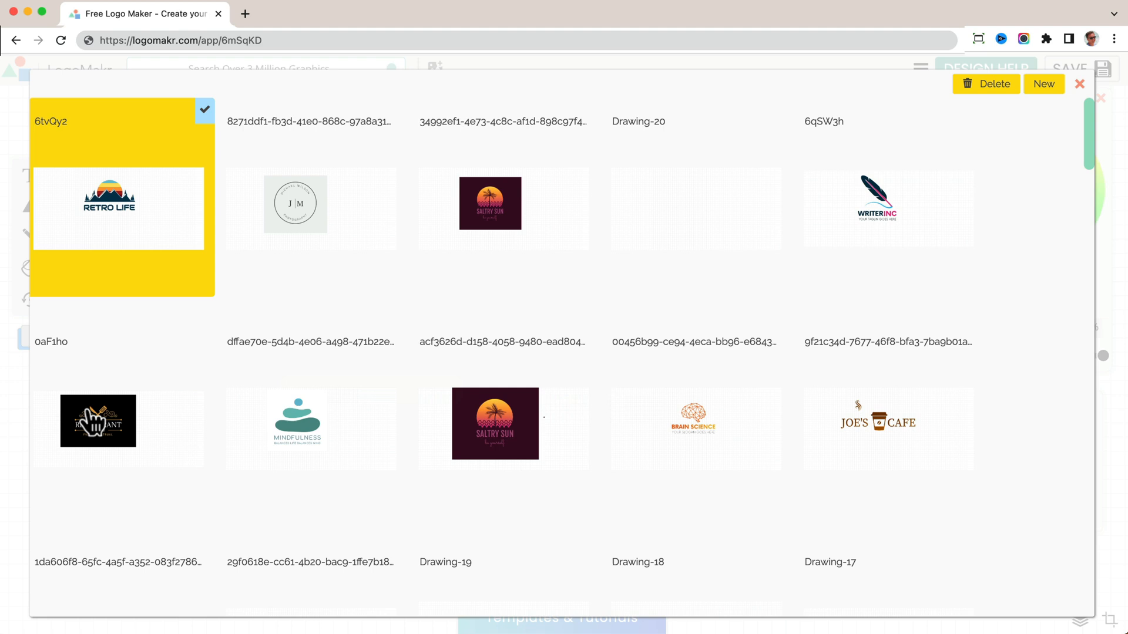
mouse_move(112, 436)
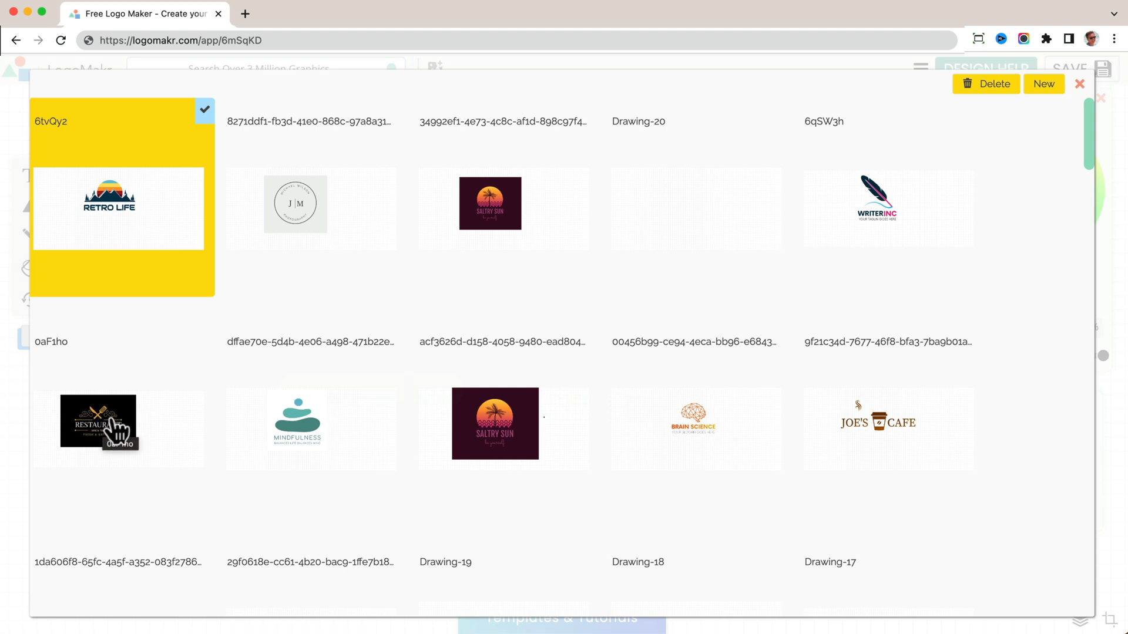
mouse_move(529, 437)
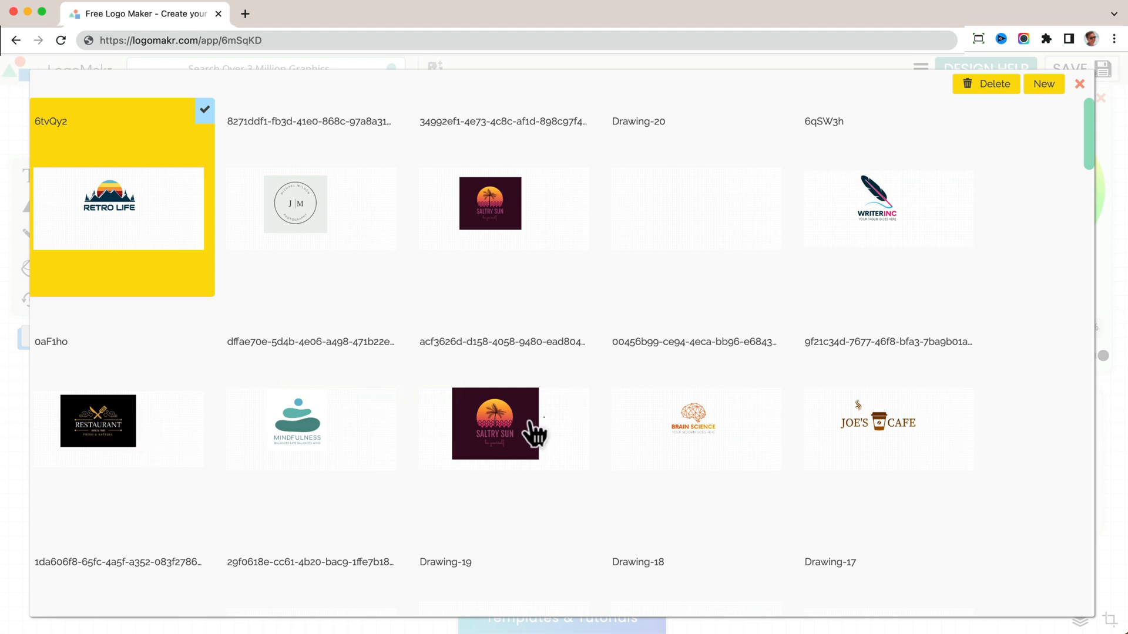
Load the saved RESTAURANT design onto the canvas and copy its Saved Design URL
left_click(99, 428)
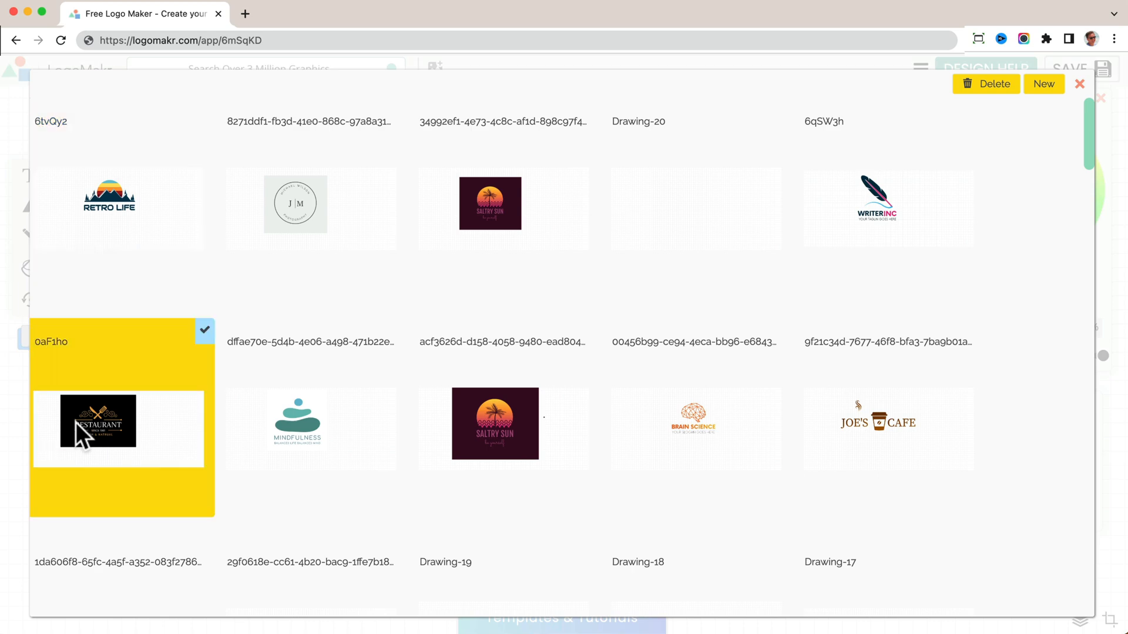
double_click(94, 426)
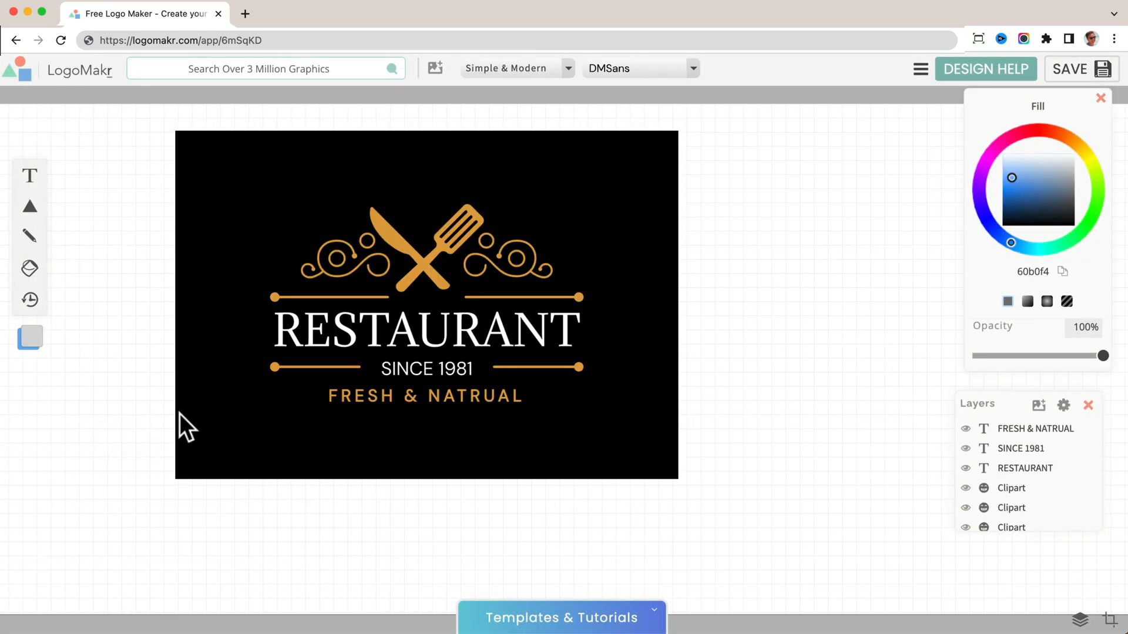
mouse_move(878, 268)
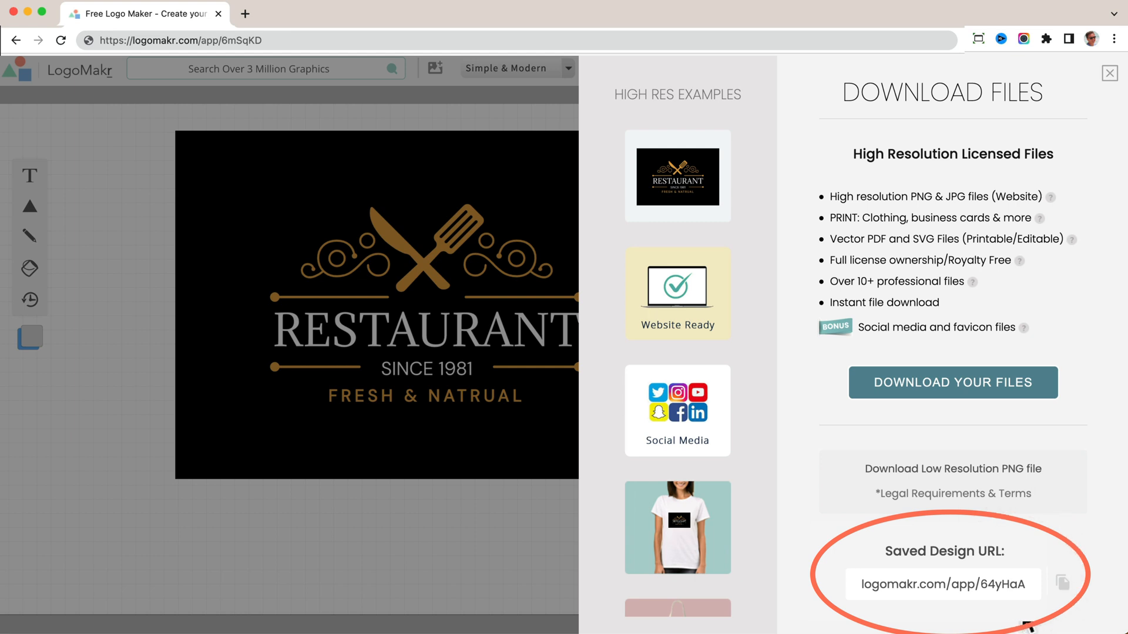
left_click(1063, 585)
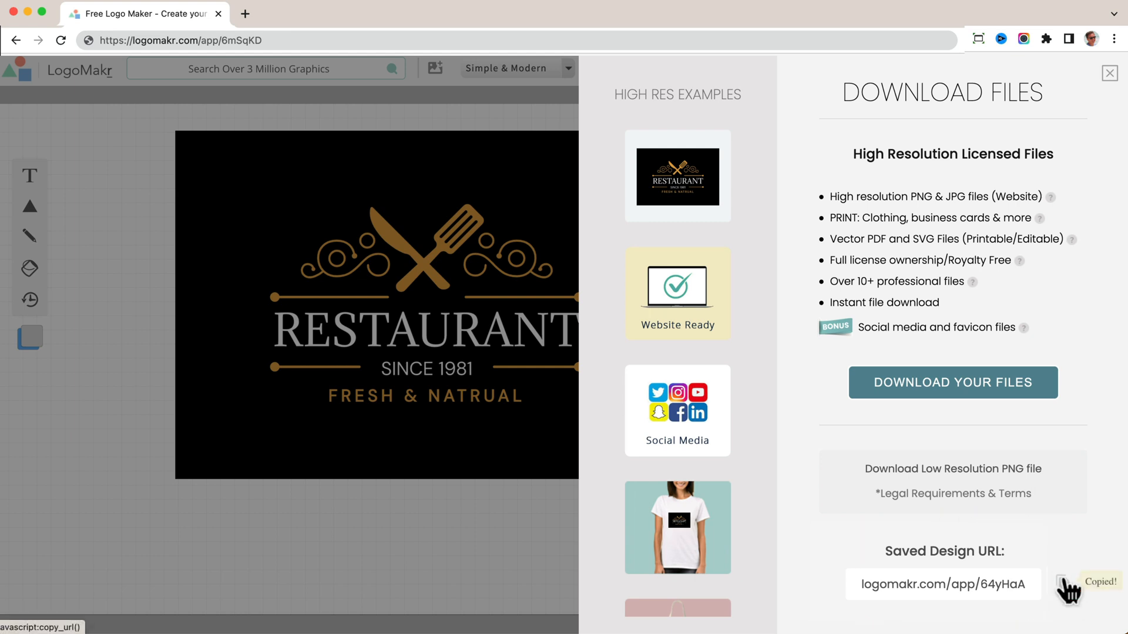
mouse_move(1088, 555)
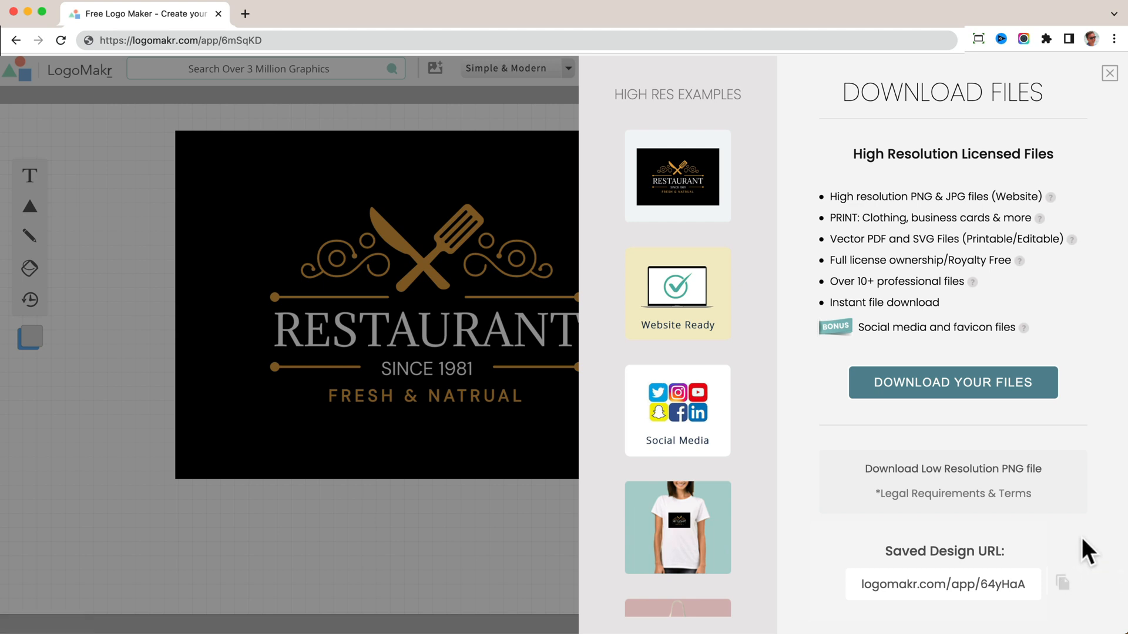
Close the download panel and recolour the white RESTAURANT heading to gold
left_click(1110, 73)
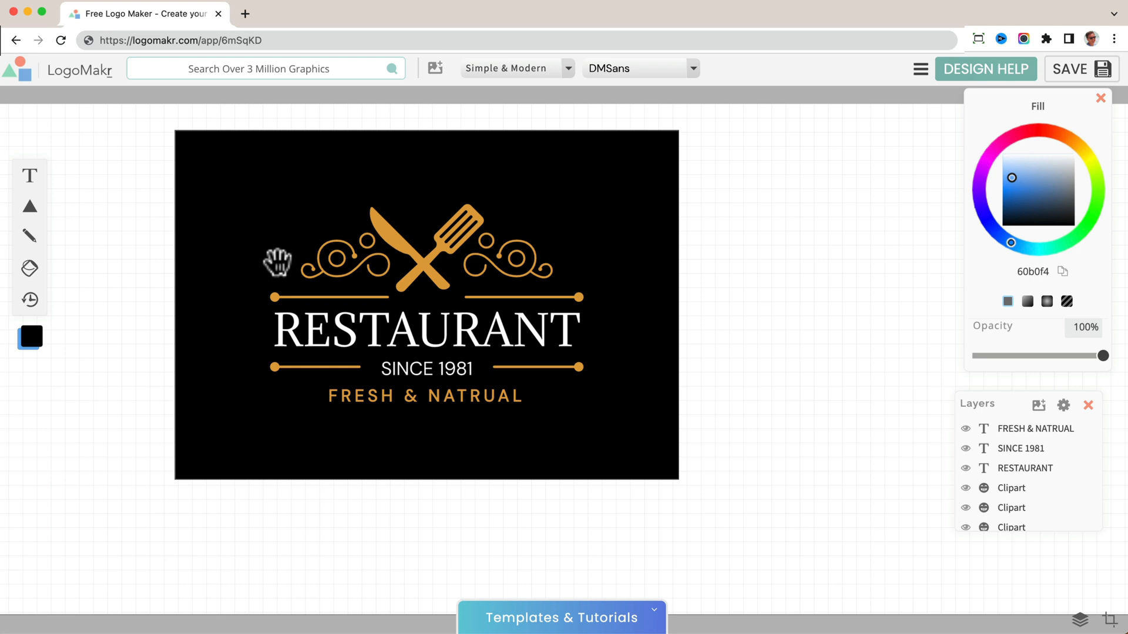
mouse_move(492, 339)
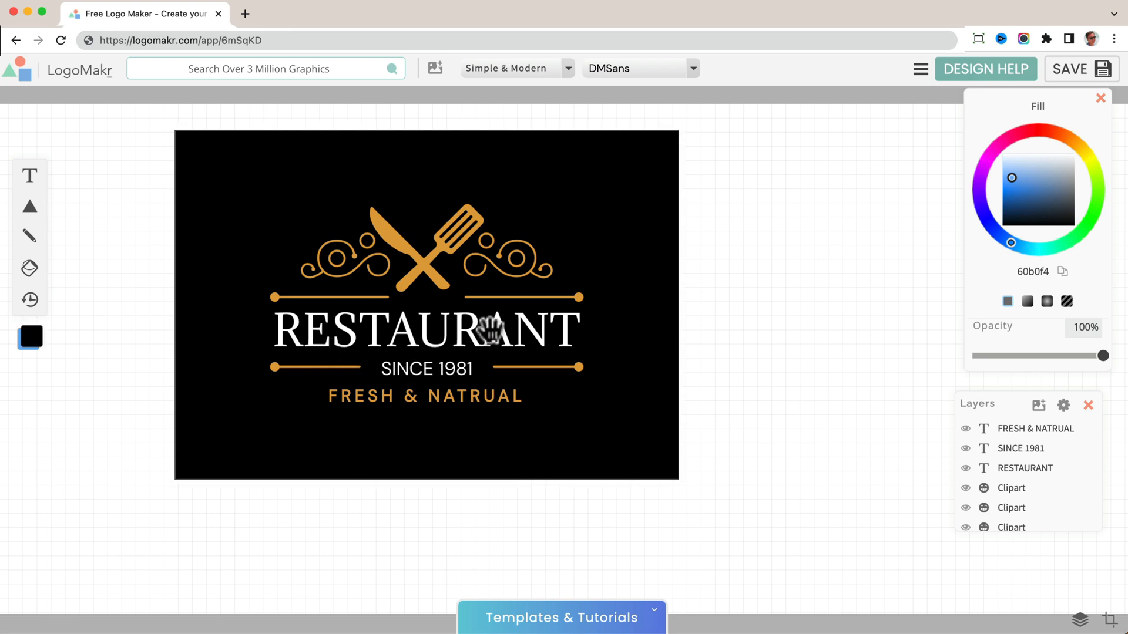
left_click(440, 336)
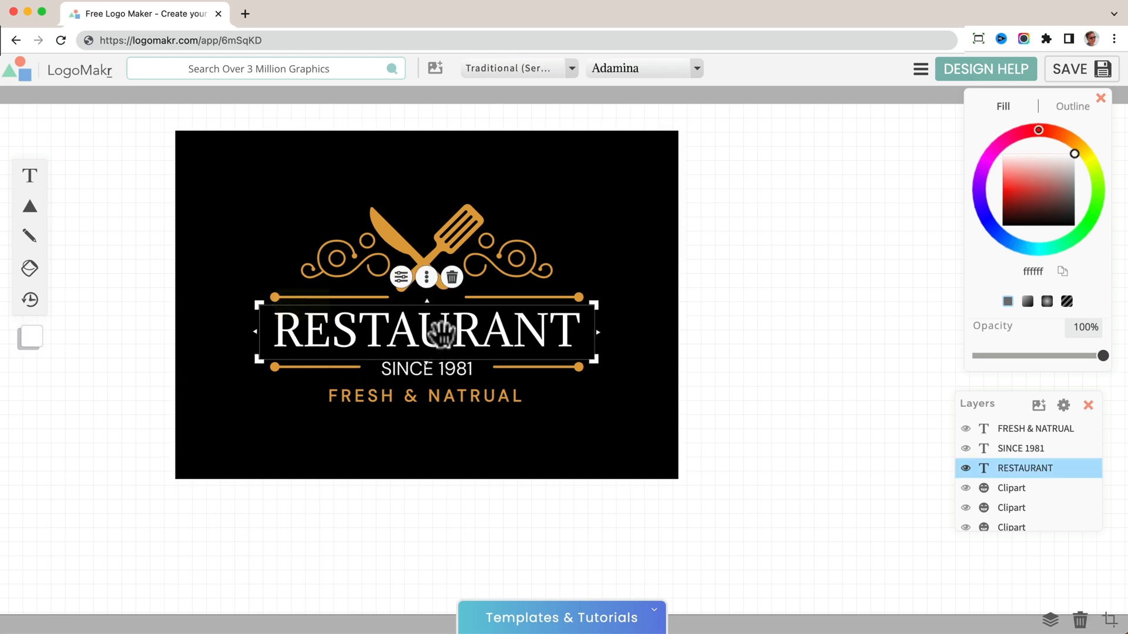
left_click(1038, 187)
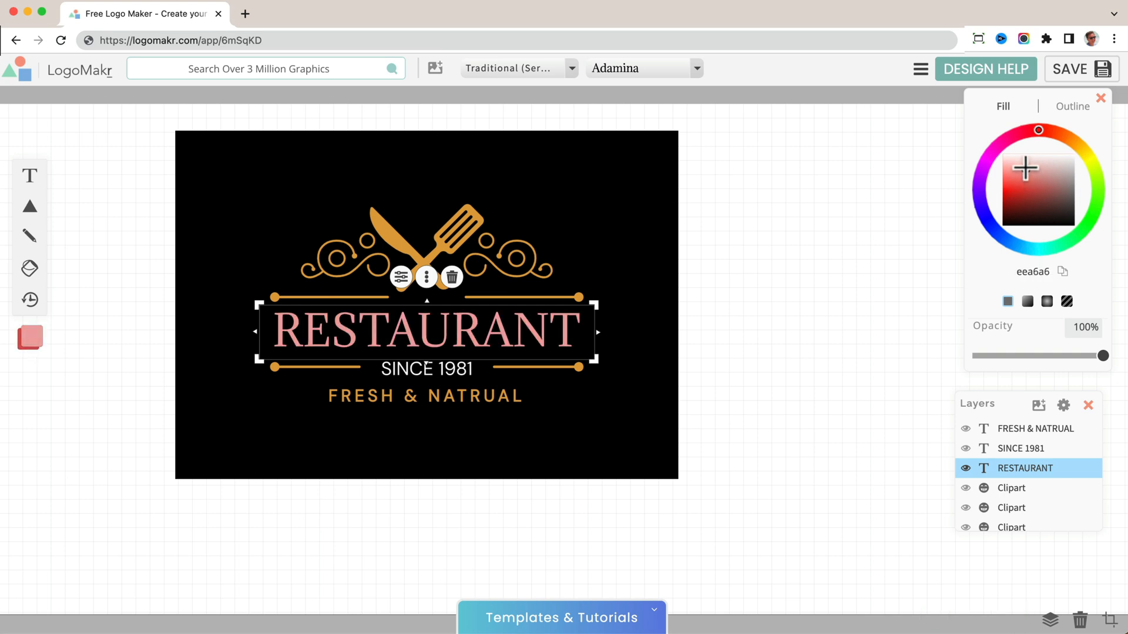
left_click(1088, 160)
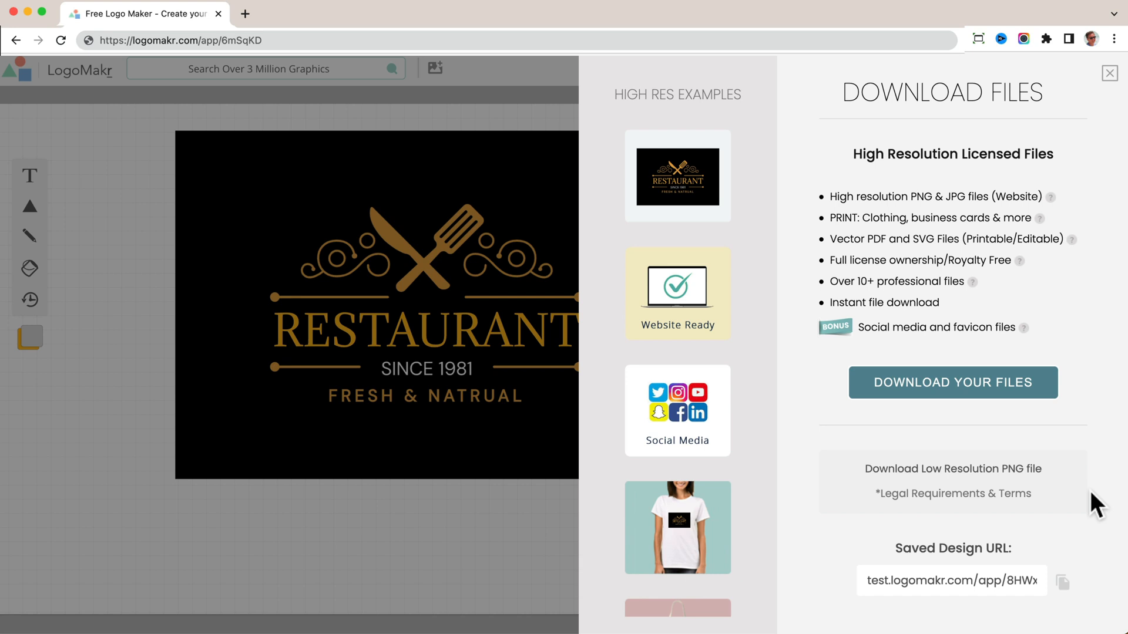
mouse_move(1055, 625)
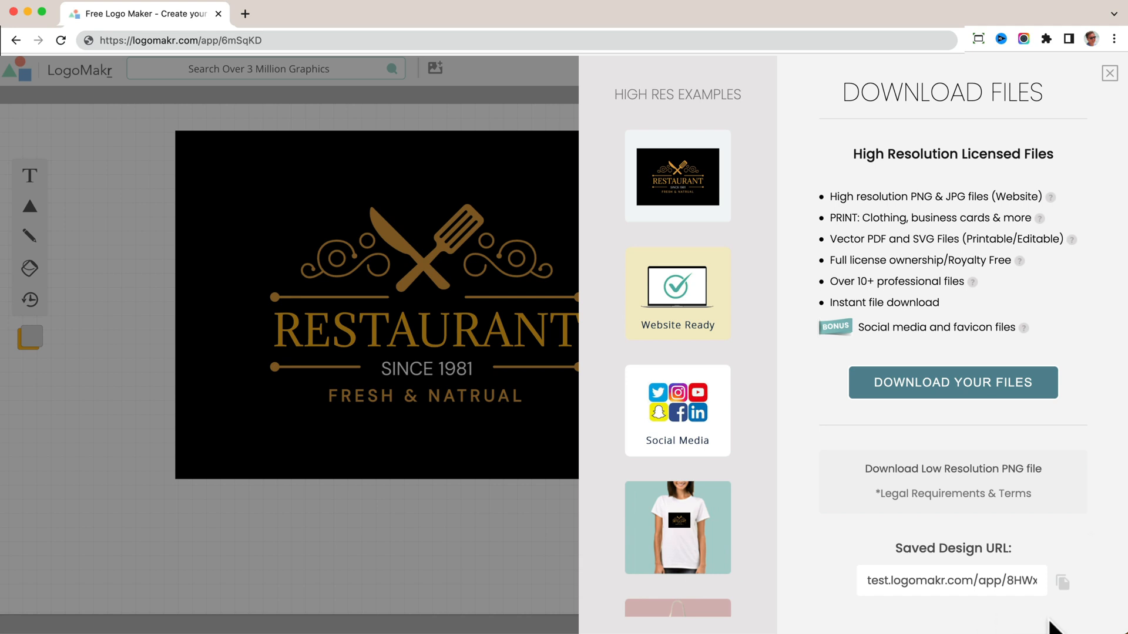
mouse_move(1119, 54)
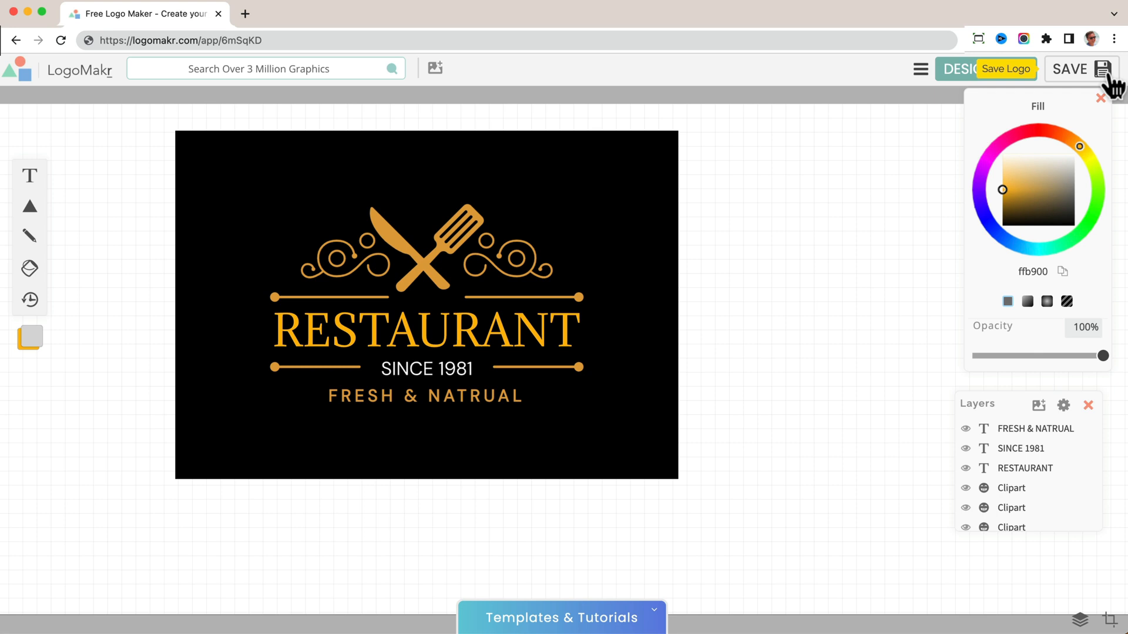
mouse_move(740, 389)
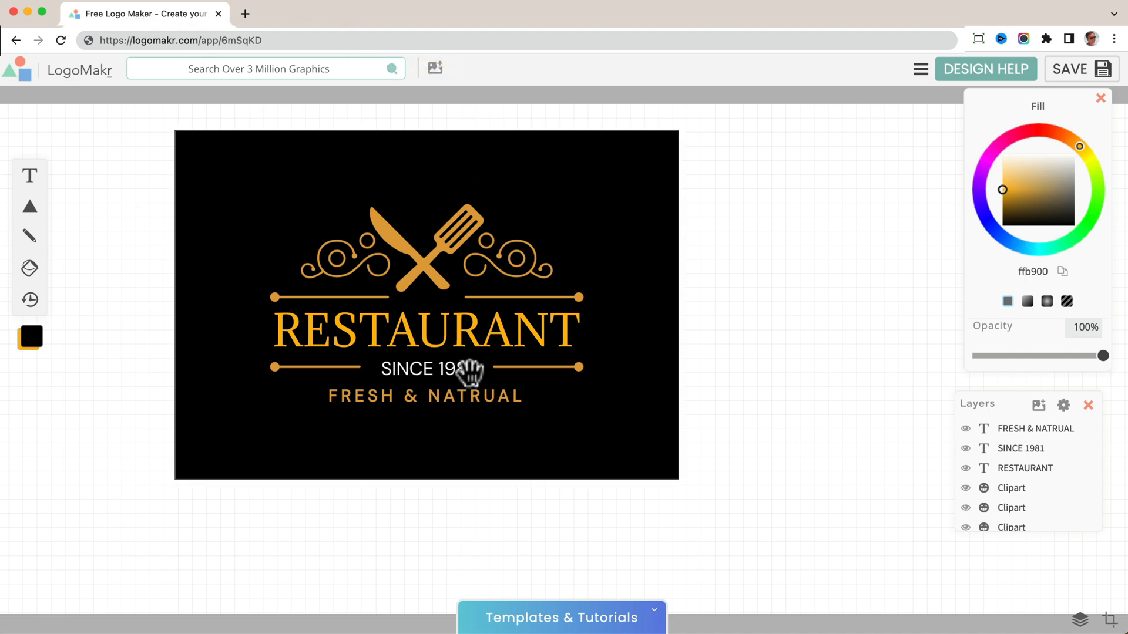
mouse_move(757, 424)
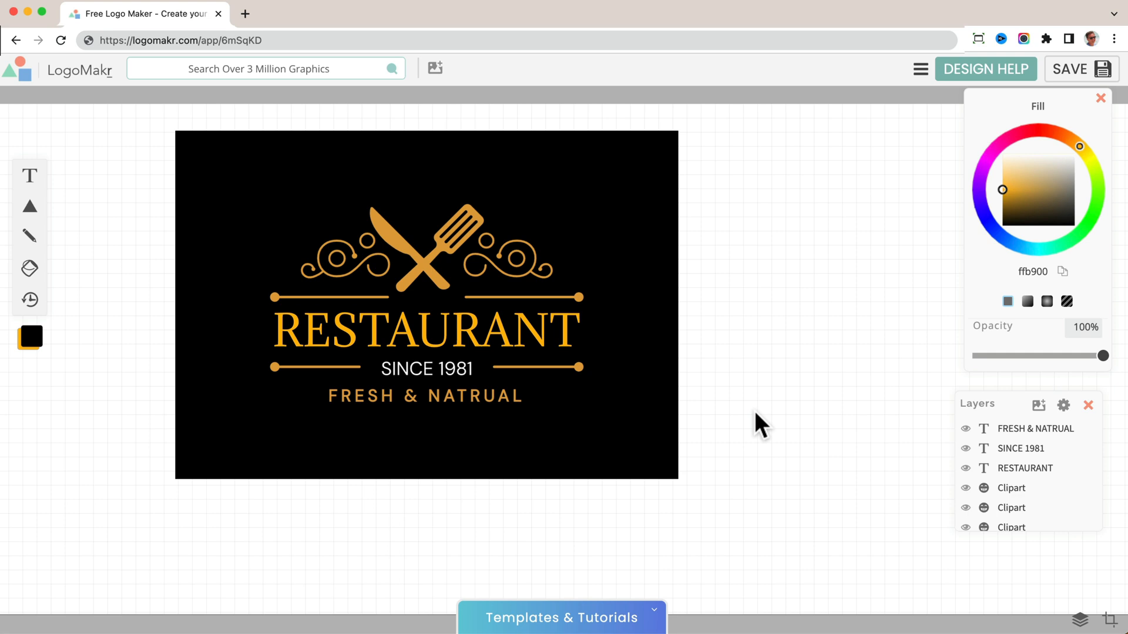
mouse_move(725, 419)
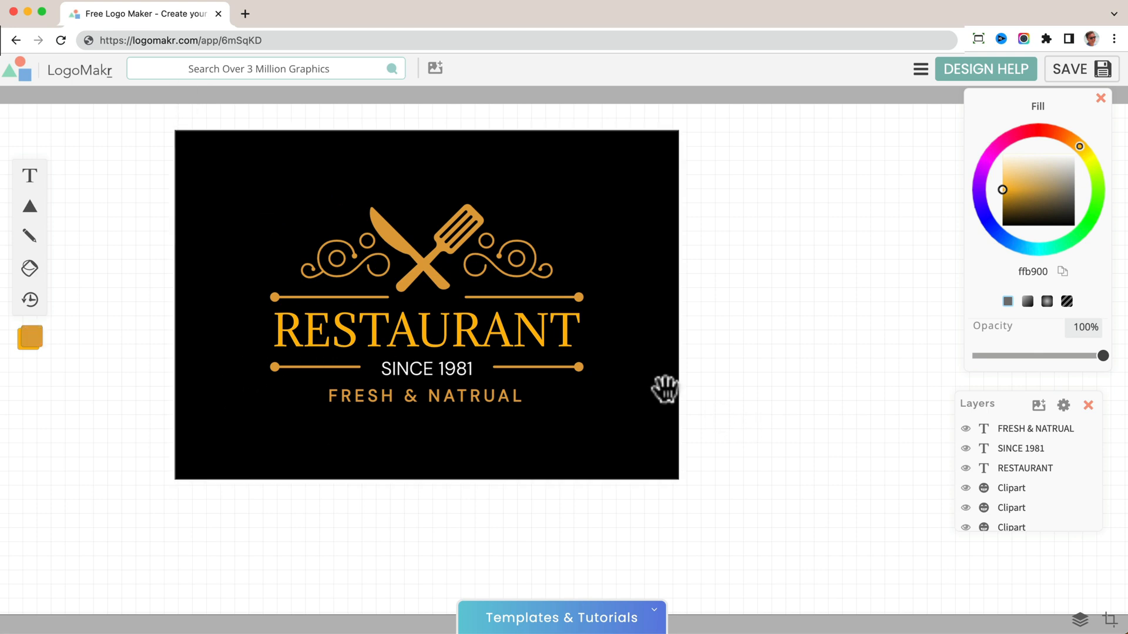
mouse_move(1078, 76)
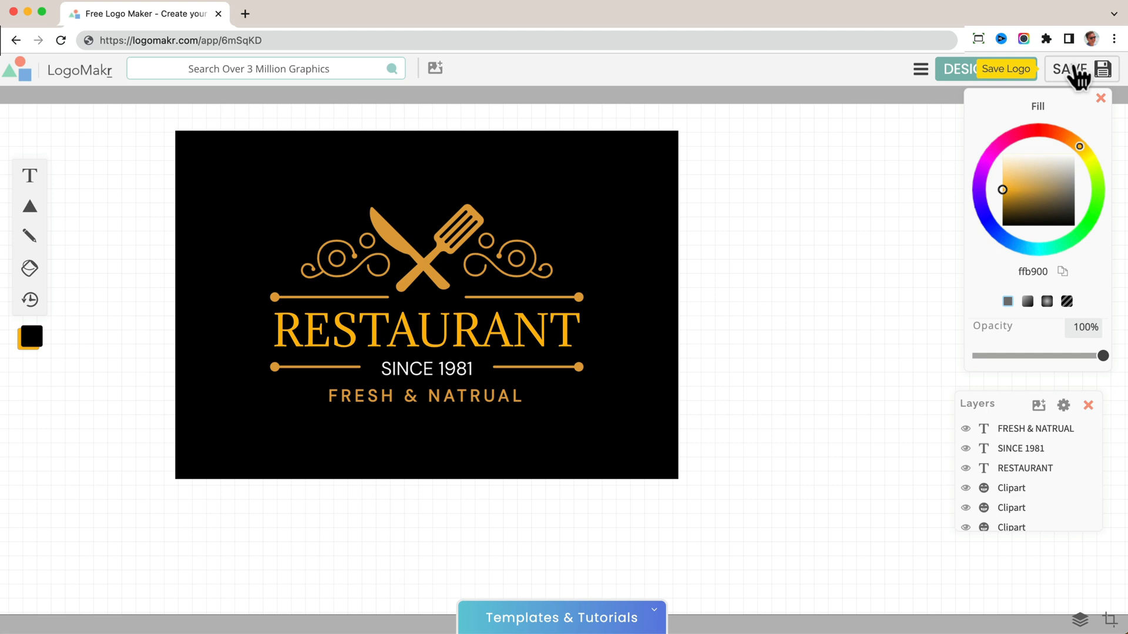
Save the amber RESTAURANT logo and review its saved design URL and High Res Examples
left_click(1071, 68)
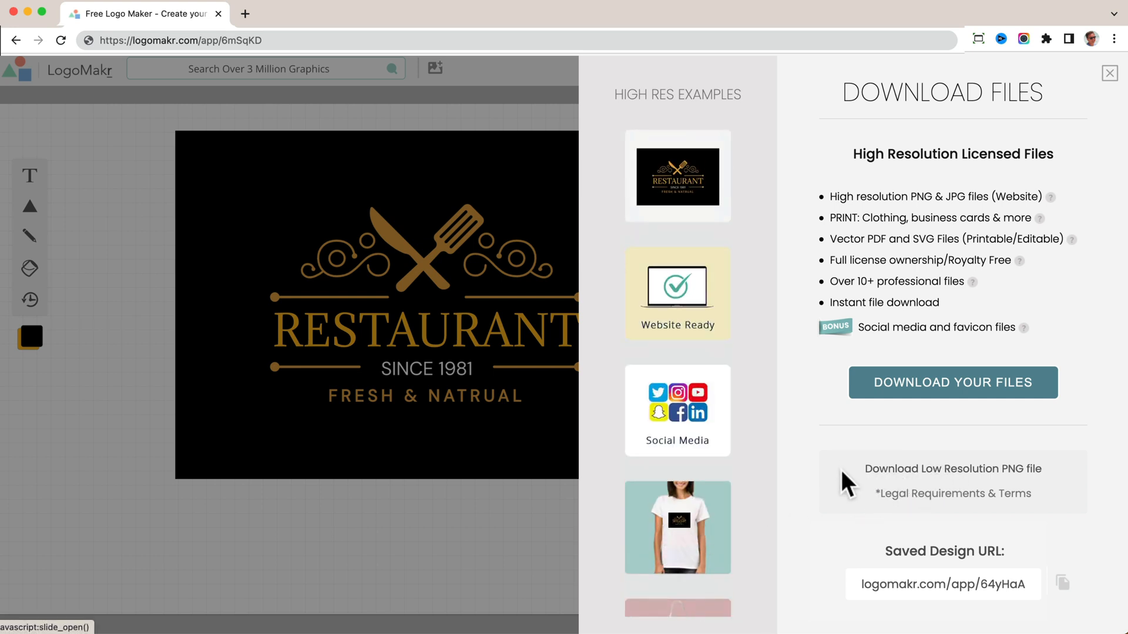
mouse_move(391, 18)
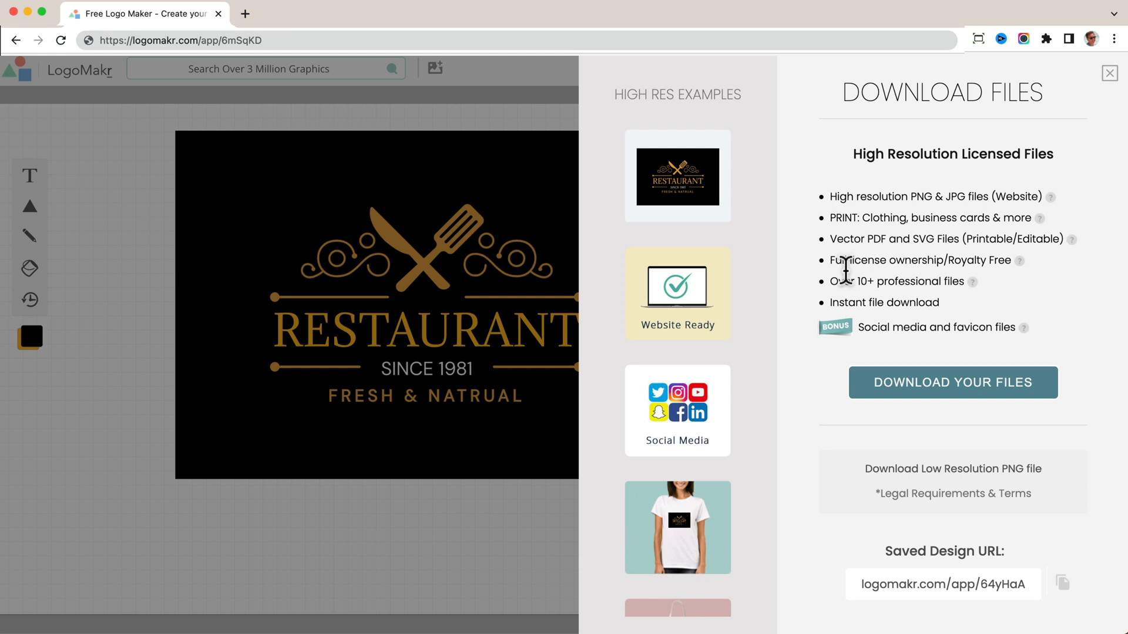
mouse_move(694, 452)
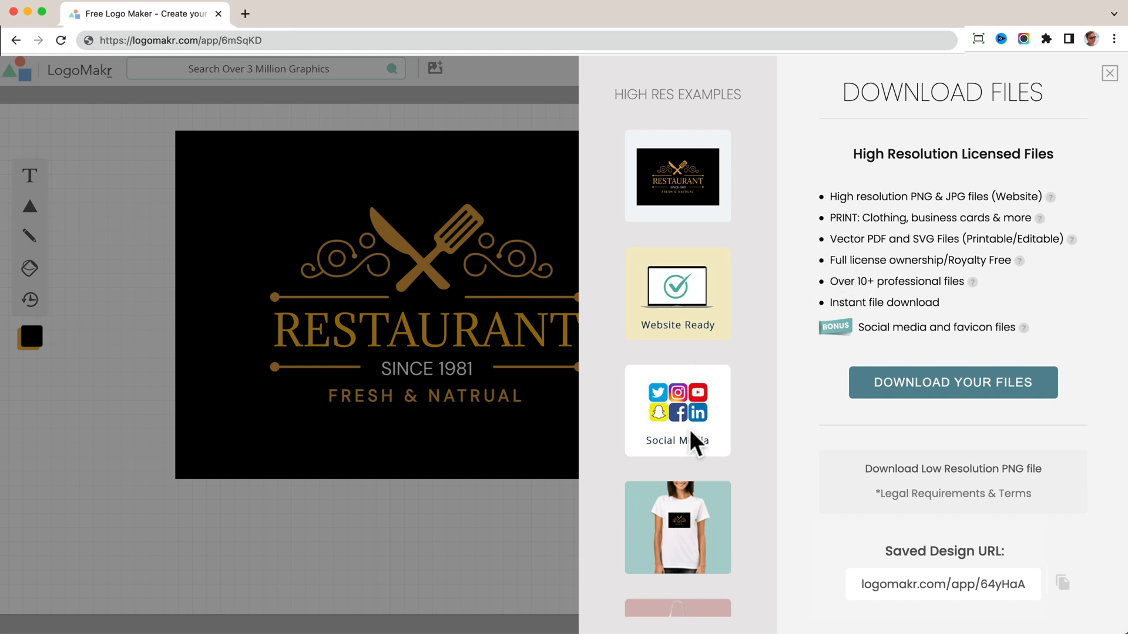
scroll("down", 3)
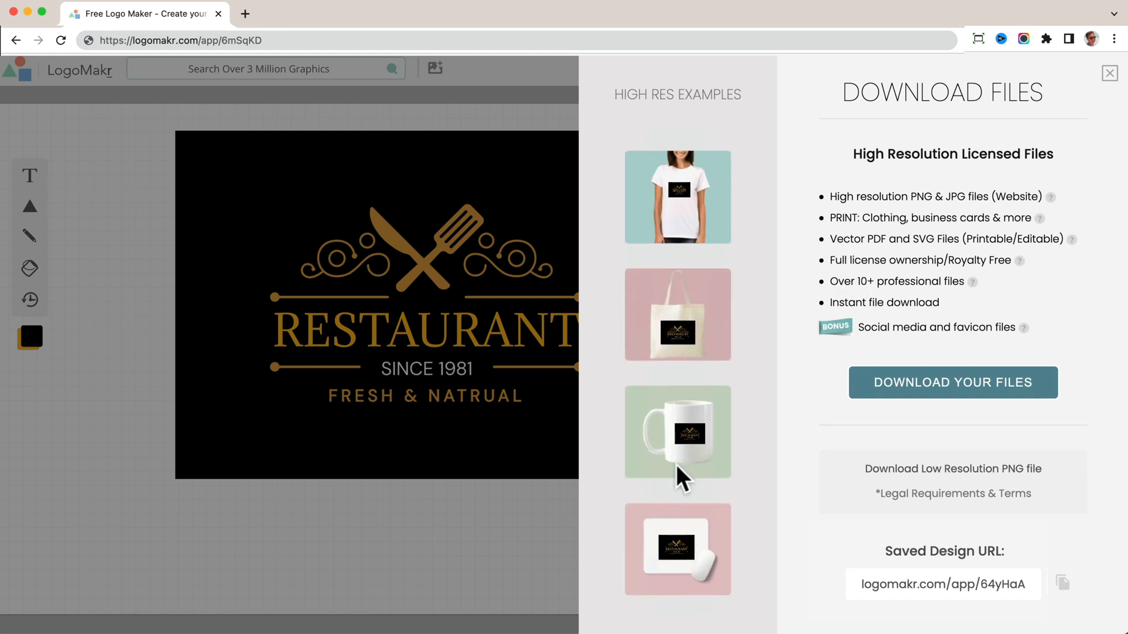
scroll("down", 3)
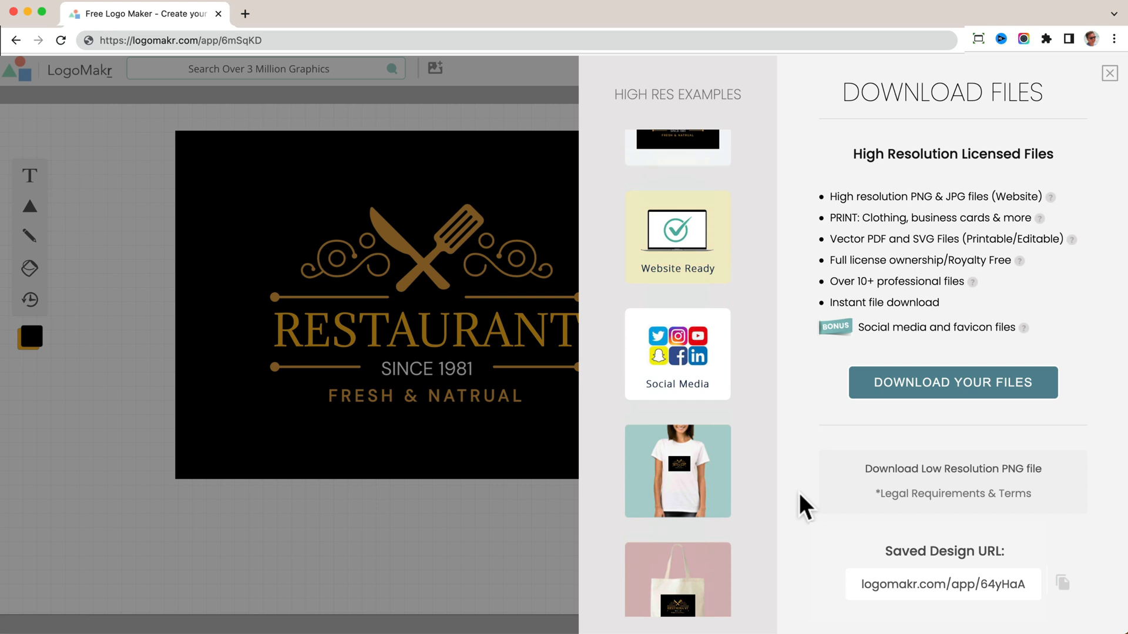
mouse_move(832, 516)
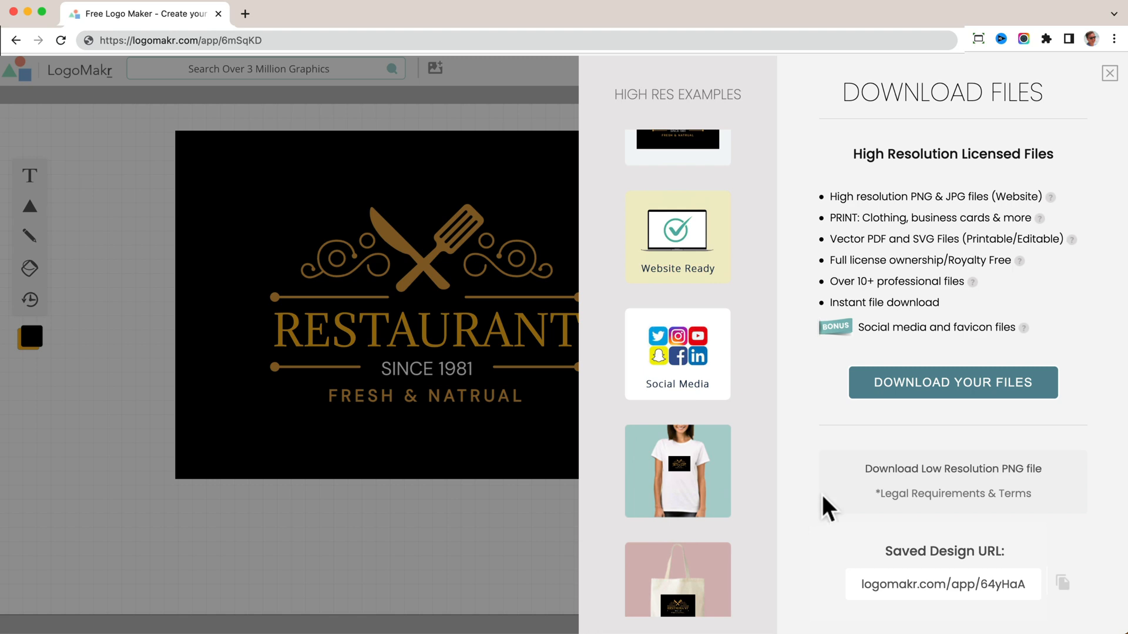